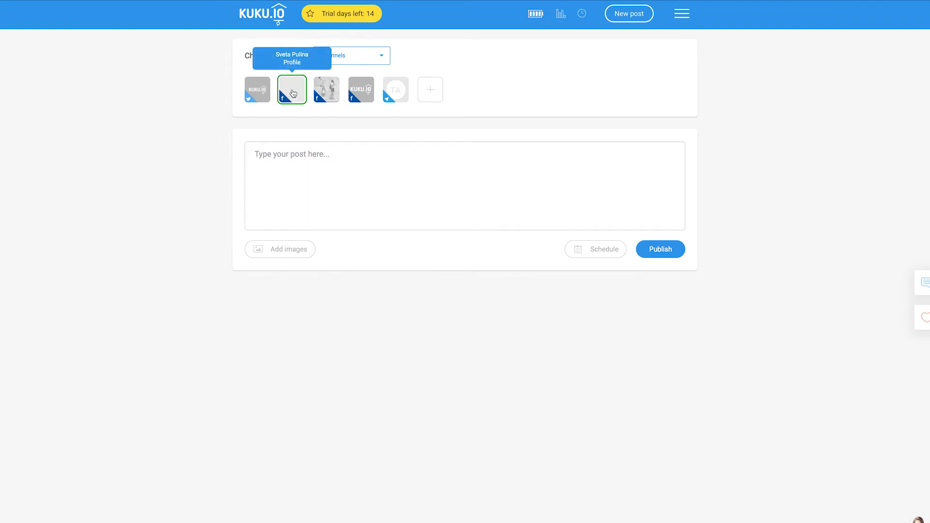
- Select the KUKU.io account group from the Choose accounts dropdown instead of Channels
{"action": "left_click", "coordinate": [327, 89]}
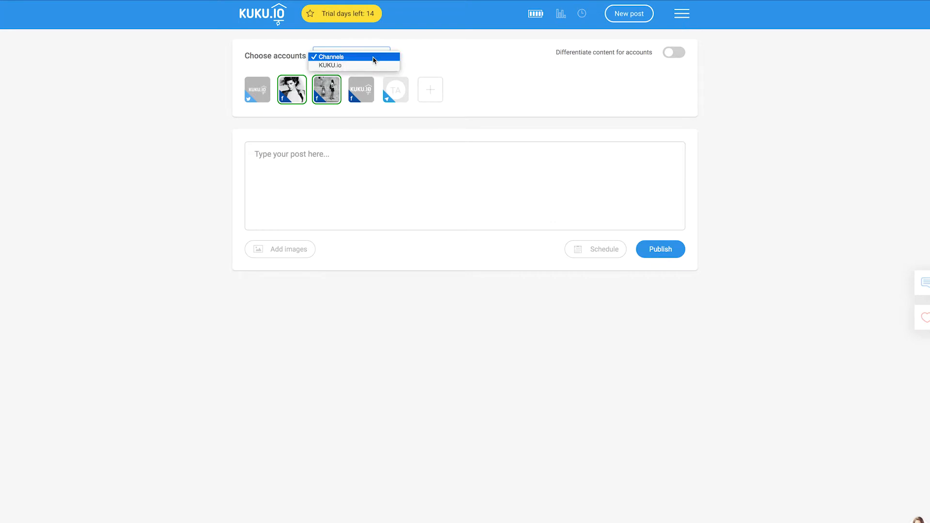
{"action": "mouse_move", "coordinate": [371, 65]}
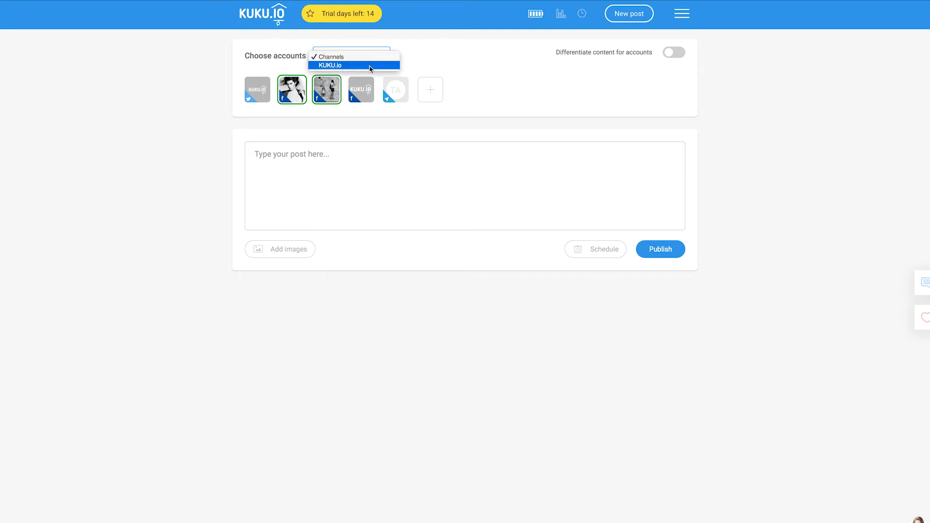
{"action": "left_click", "coordinate": [332, 65]}
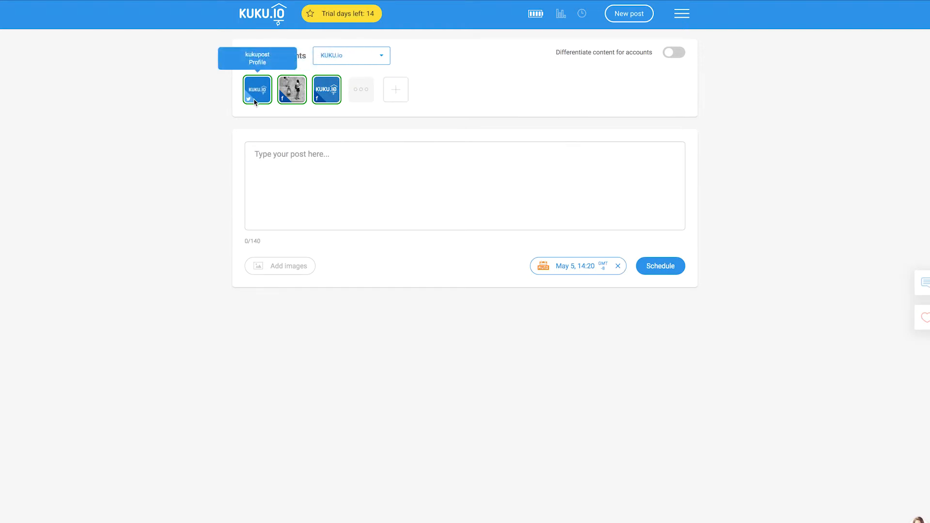
- Deselect Twitter and draft the Instagram business-profiles text with the Mashable link for Facebook
{"action": "left_click", "coordinate": [257, 89]}
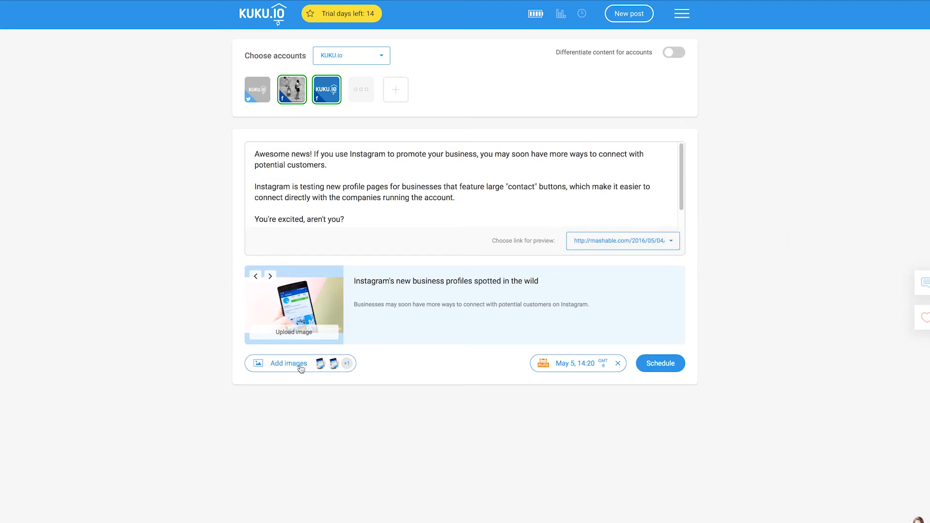
{"action": "left_click", "coordinate": [289, 363]}
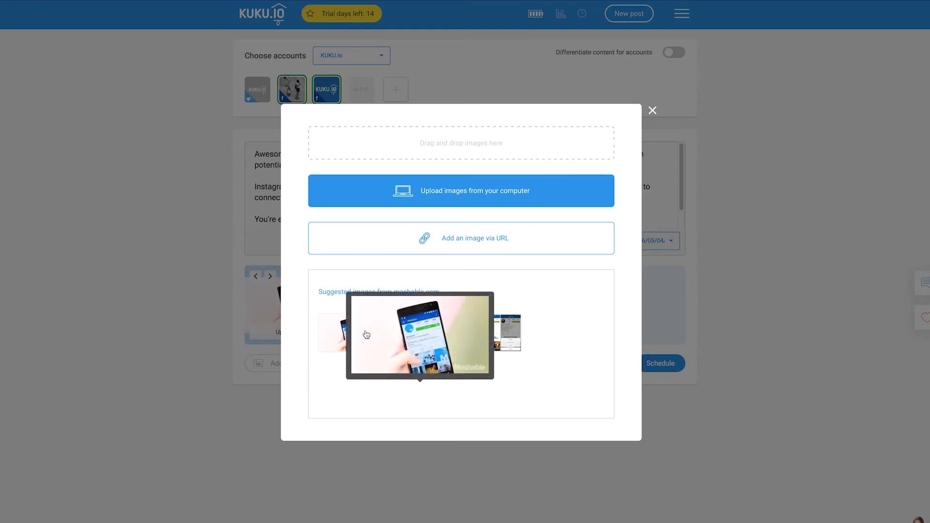
- Attach the suggested phone screenshot image from mashable.com to the post
{"action": "left_click", "coordinate": [652, 110]}
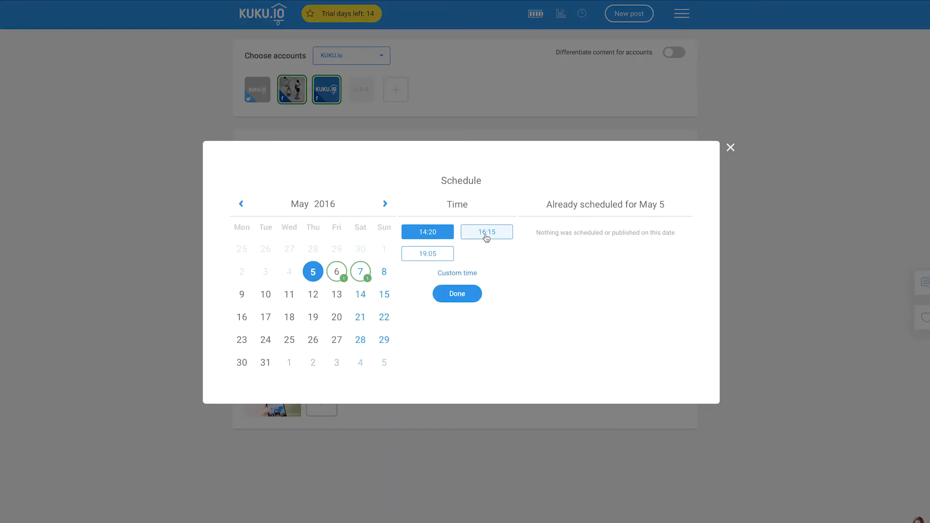
- Schedule the post for May 7 at 16:00 and add the Twitter account back
{"action": "left_click", "coordinate": [427, 253]}
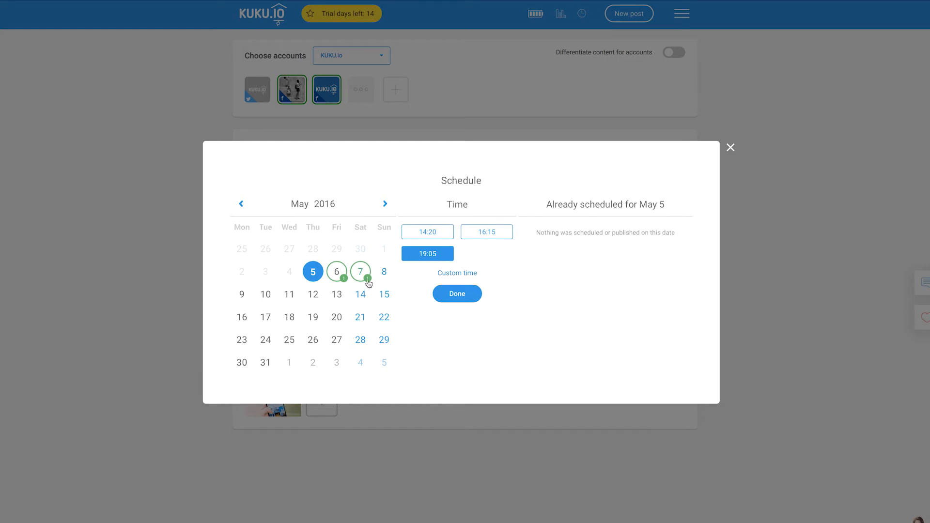
{"action": "left_click", "coordinate": [360, 272]}
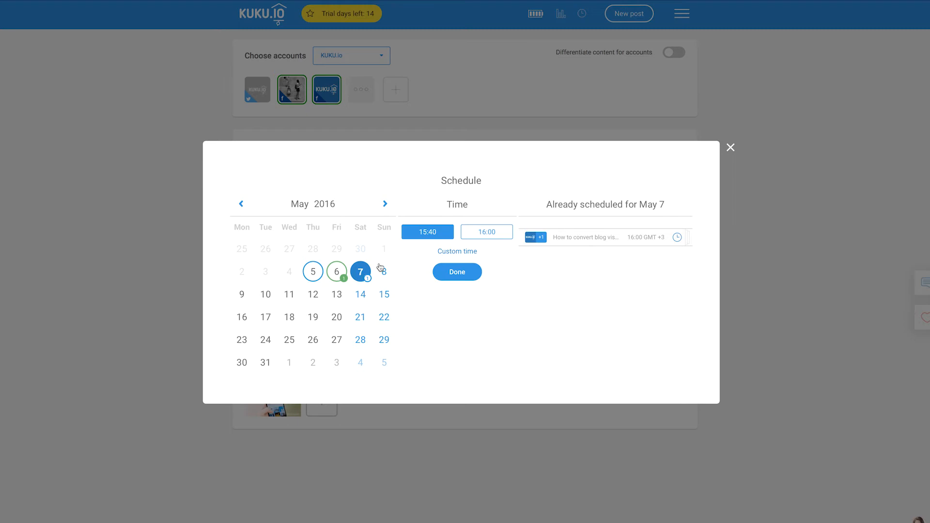
{"action": "left_click", "coordinate": [457, 271]}
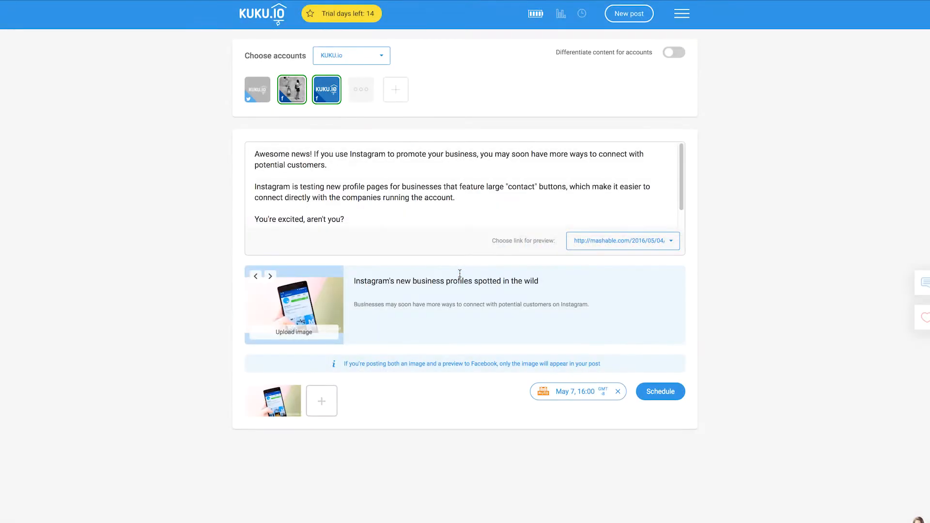
{"action": "left_click", "coordinate": [257, 89]}
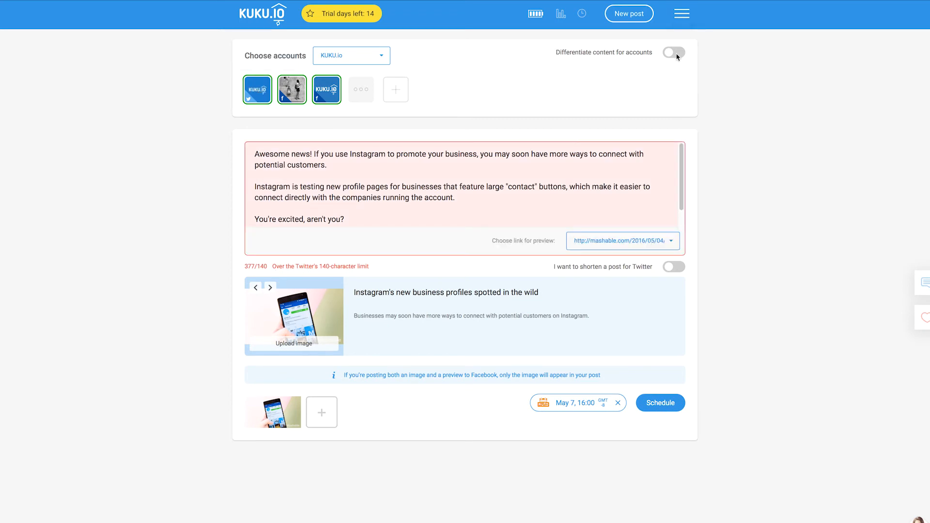
- Differentiate content per account and move the KUKU.io Facebook page version to May 9
{"action": "left_click", "coordinate": [673, 52]}
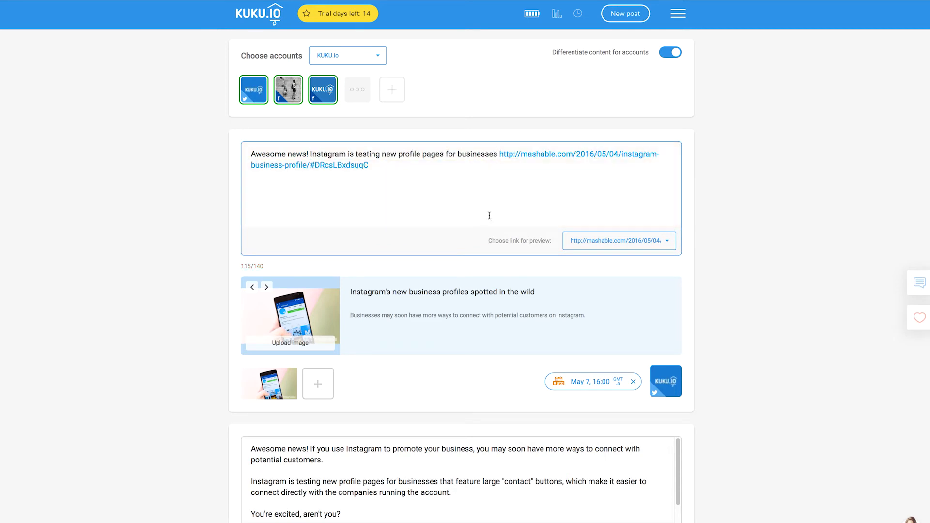
{"action": "scroll", "scroll_direction": "down", "scroll_amount": 3}
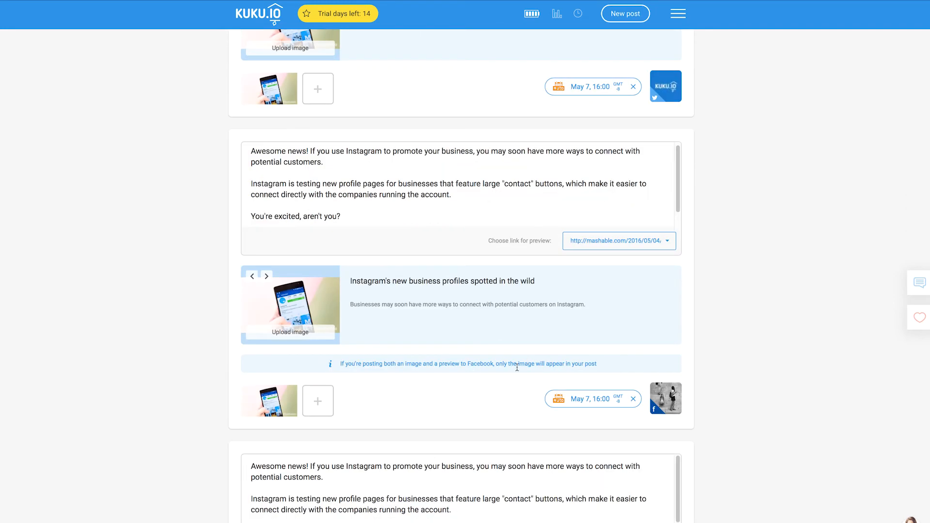
{"action": "left_click", "coordinate": [619, 241]}
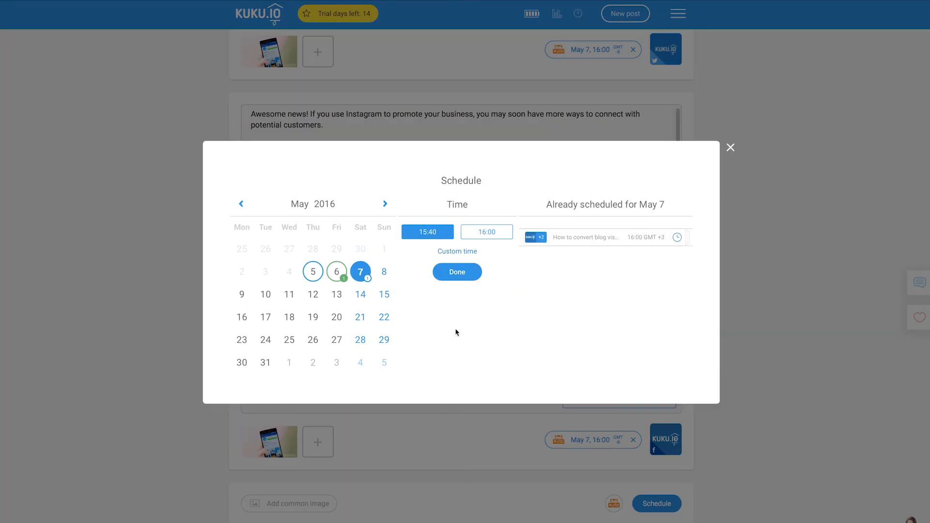
{"action": "left_click", "coordinate": [241, 295]}
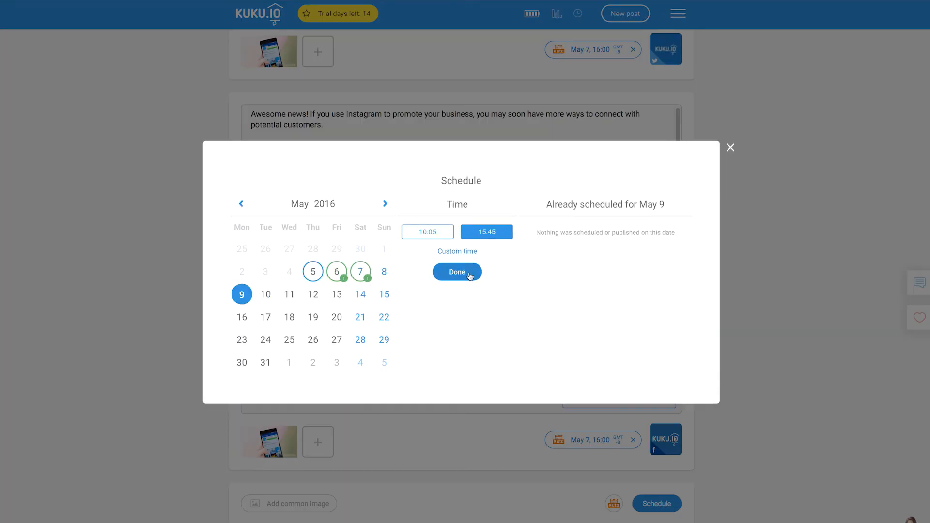
{"action": "left_click", "coordinate": [456, 271]}
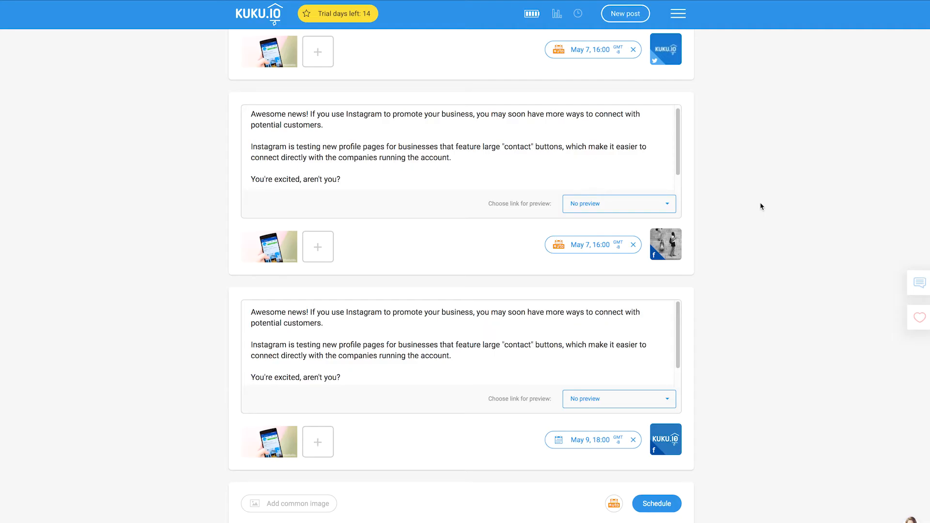
- Submit all scheduled post versions and view them in the status timeline
{"action": "left_click", "coordinate": [656, 504]}
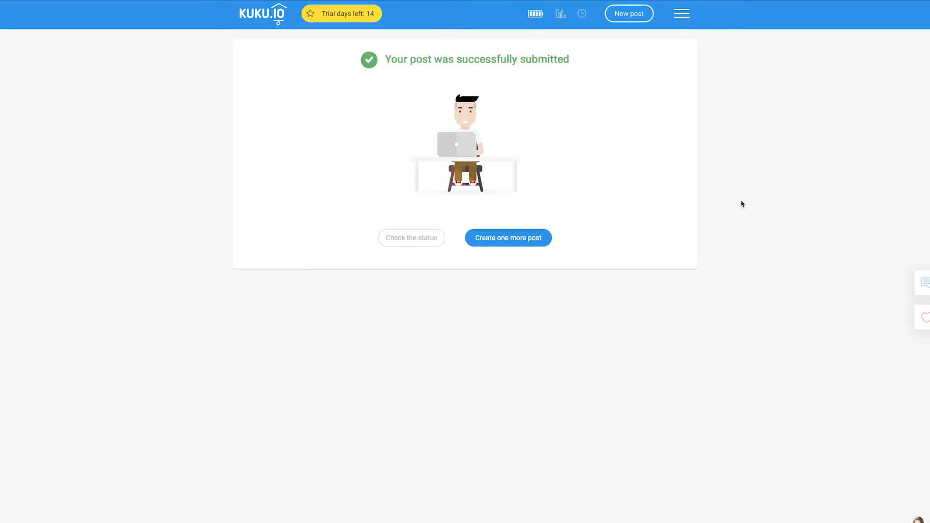
{"action": "mouse_move", "coordinate": [582, 13]}
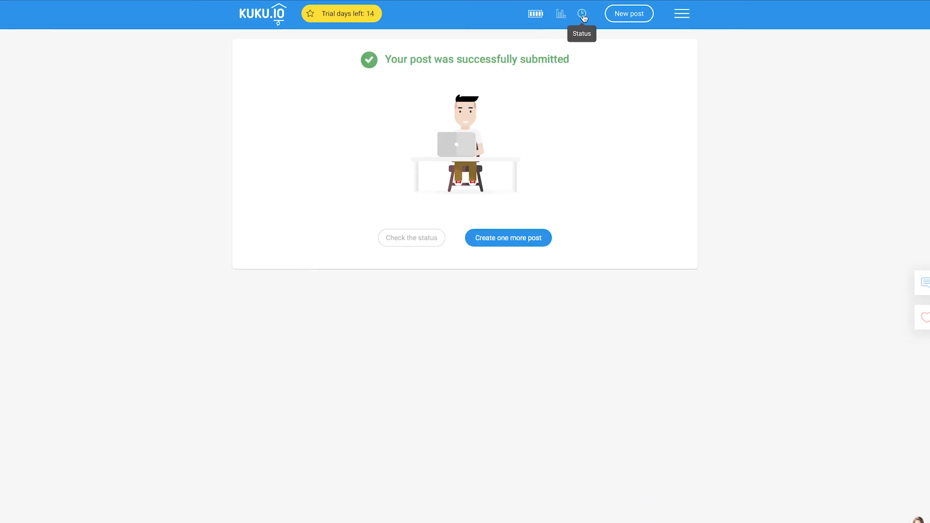
{"action": "left_click", "coordinate": [583, 15]}
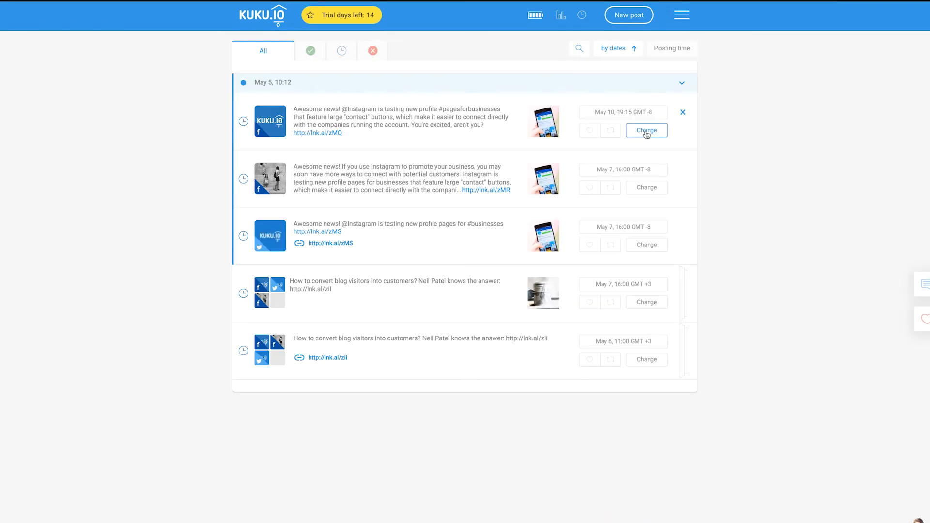
- Delete the closing question from the KUKU.io Facebook post, move it to May 11, and return to a blank composer
{"action": "left_click", "coordinate": [646, 130]}
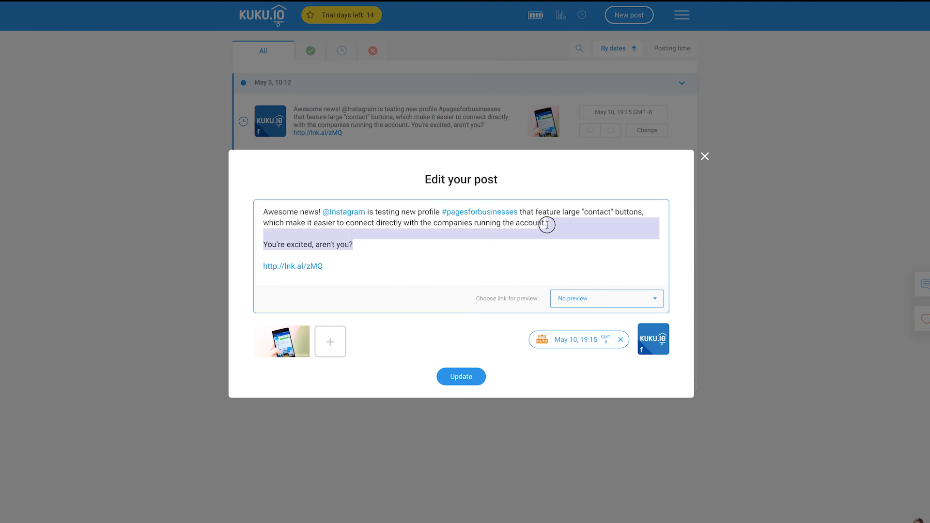
{"action": "key", "text": "Delete"}
{"action": "type", "text": ":"}
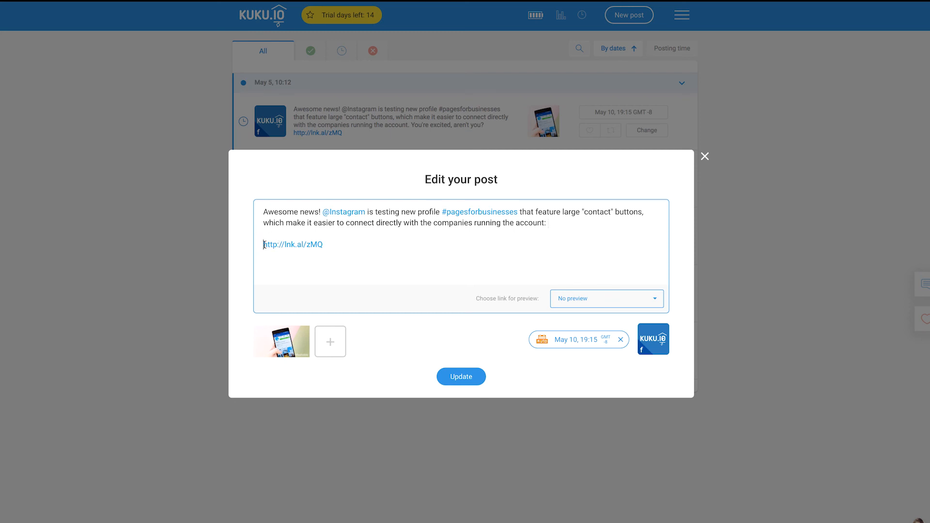
{"action": "left_click", "coordinate": [572, 339]}
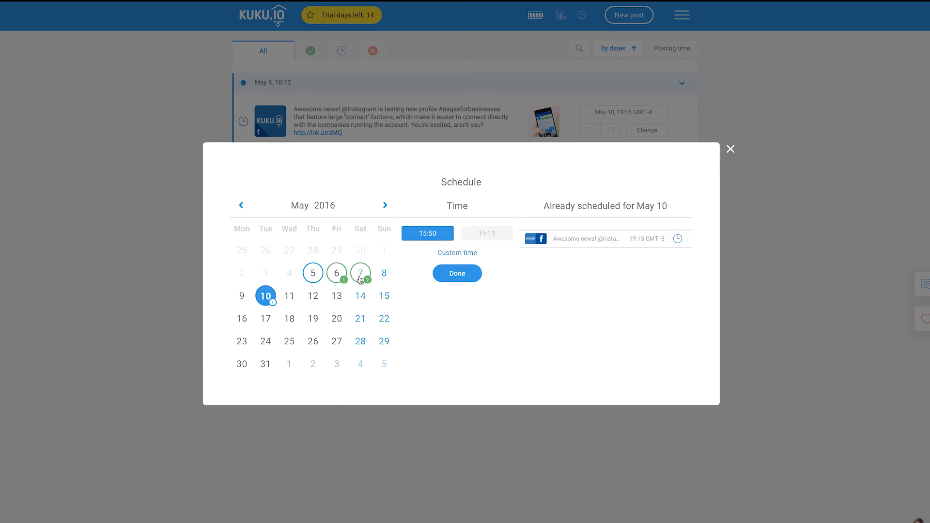
{"action": "left_click", "coordinate": [289, 296]}
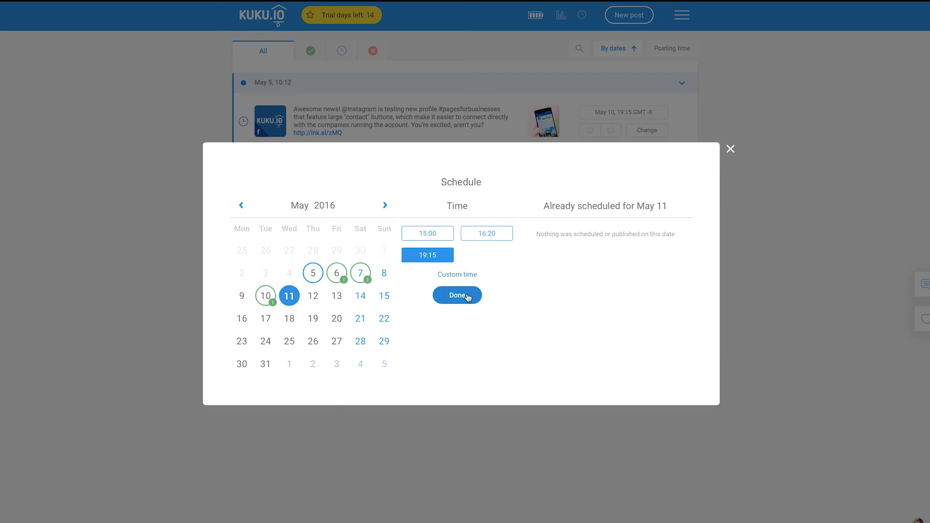
{"action": "left_click", "coordinate": [456, 294]}
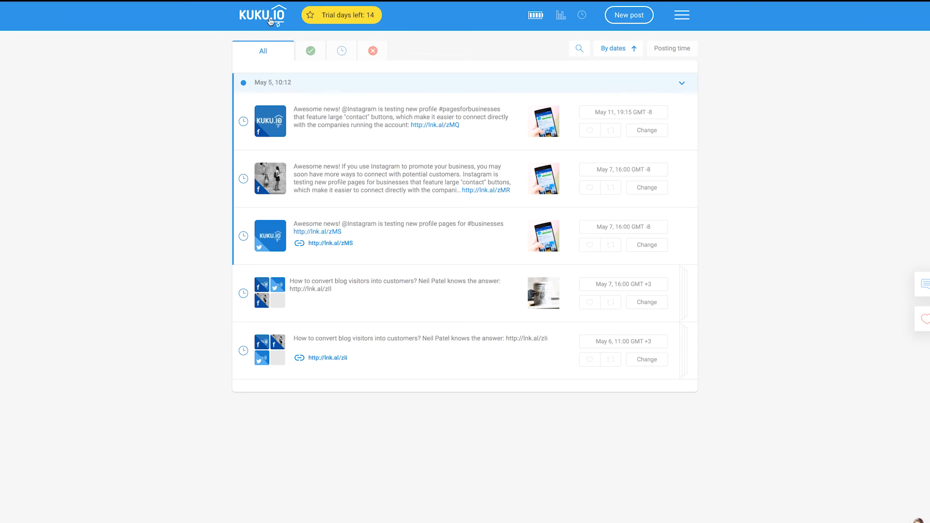
{"action": "left_click", "coordinate": [628, 14]}
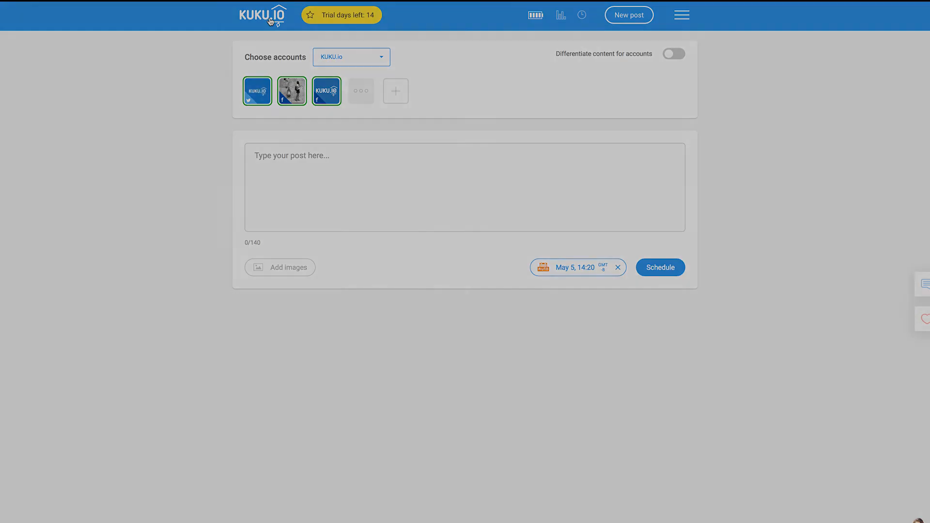